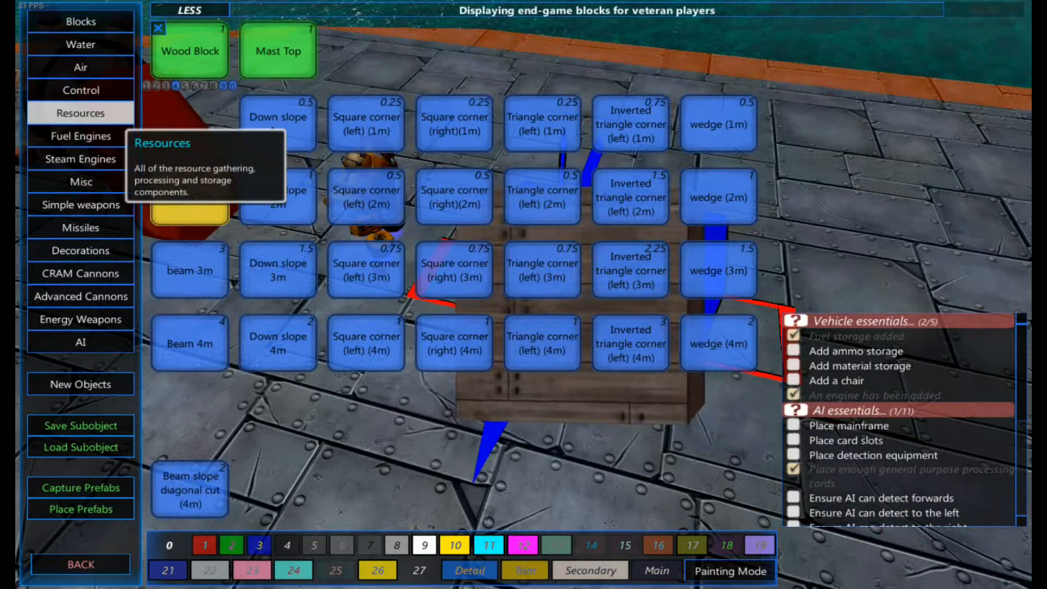
- Pick the Complex Controller block from the inventory and face the placed piston
left_click(79, 90)
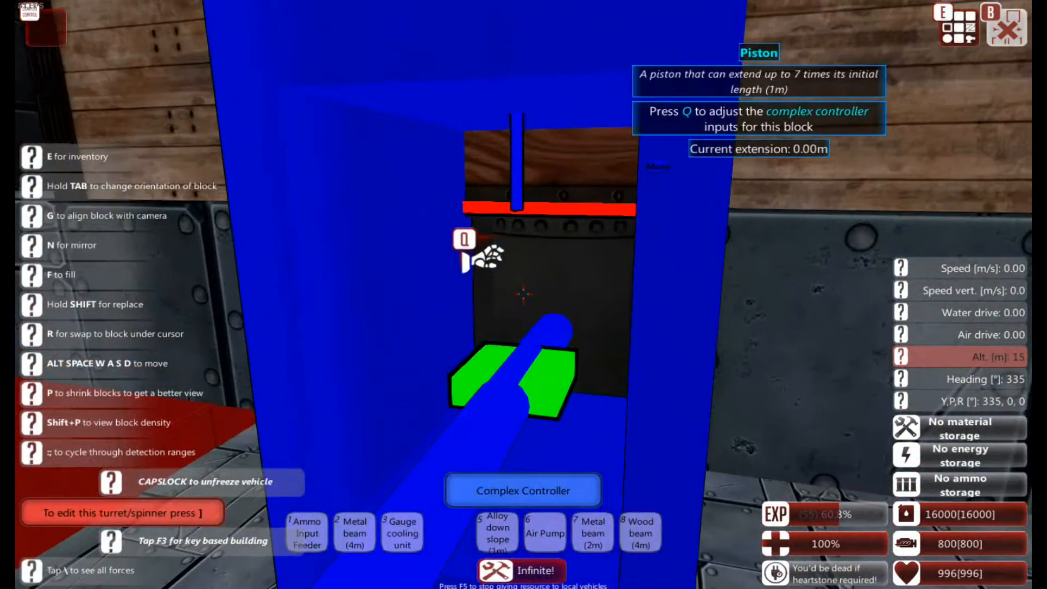
- Bind the piston's inputs with O as positive (green) and L as negative (red)
key("q")
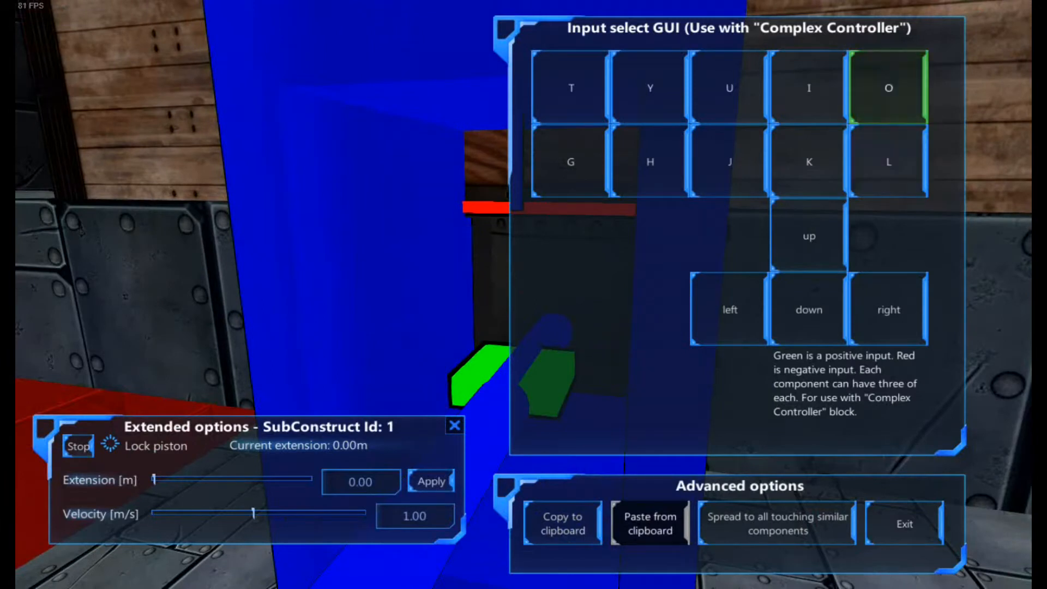
left_click(887, 161)
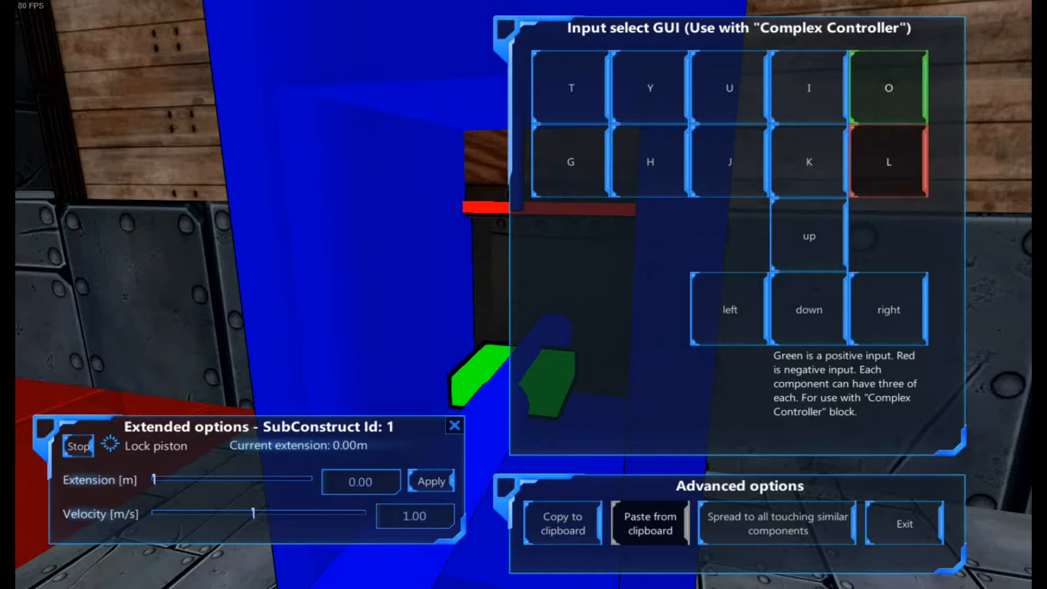
- Set the piston's target extension to about 1.39 m and apply it
left_click_drag(148, 480, 311, 480)
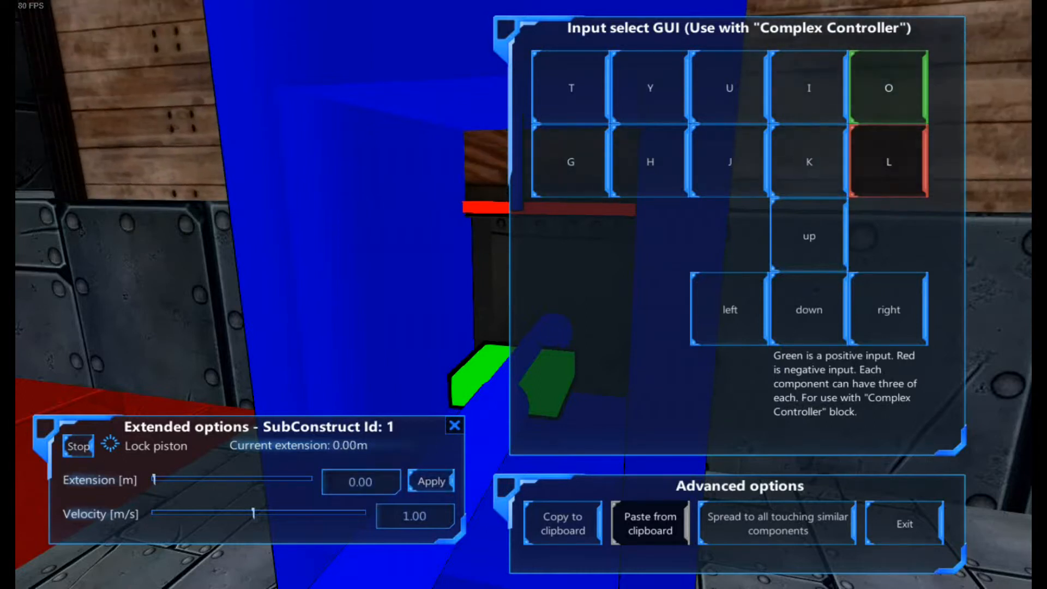
left_click_drag(150, 479, 194, 479)
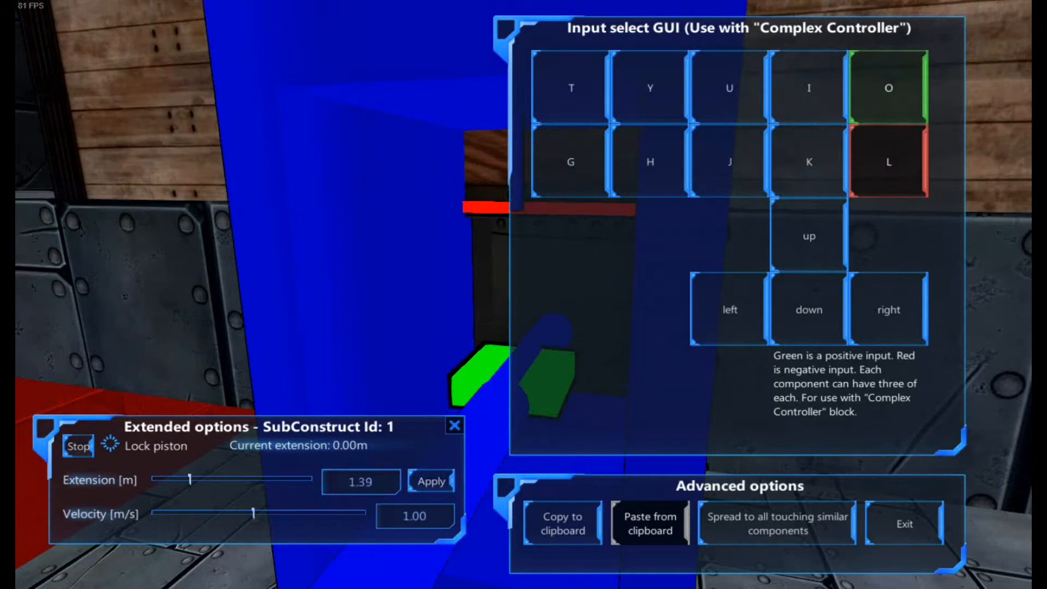
left_click(432, 481)
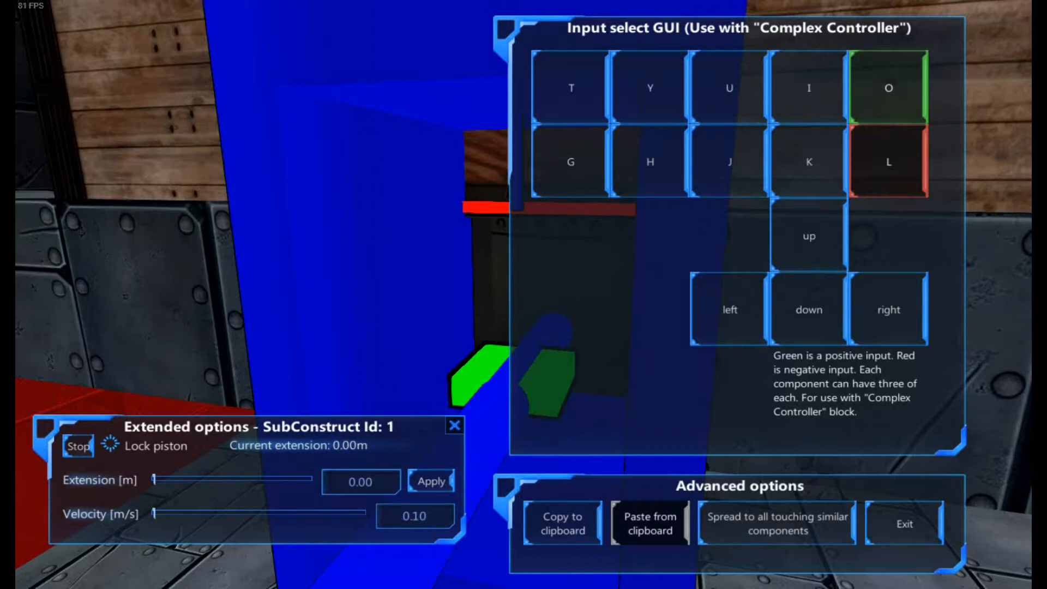
- Test the piston at 2.00 then 1.00 m/s, retract it to 0.00 m, and exit its settings
left_click_drag(150, 479, 230, 479)
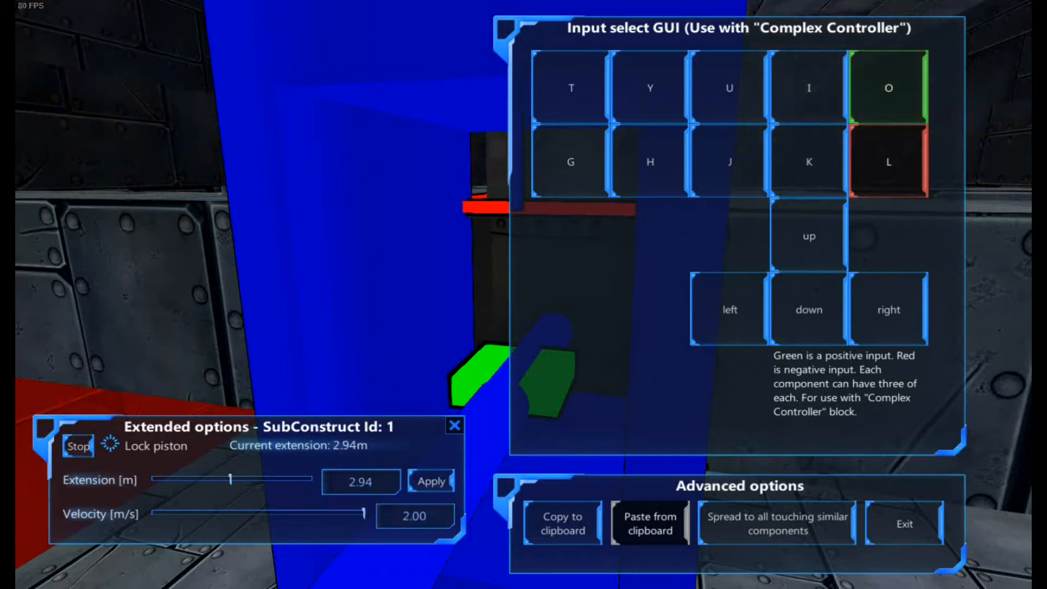
left_click_drag(364, 514, 254, 514)
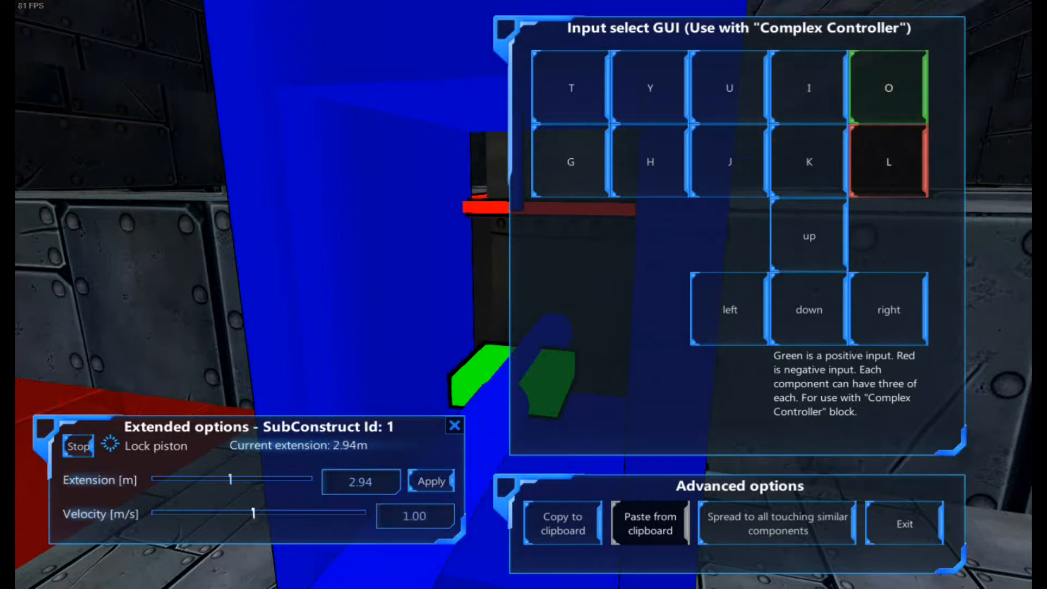
left_click_drag(227, 480, 150, 480)
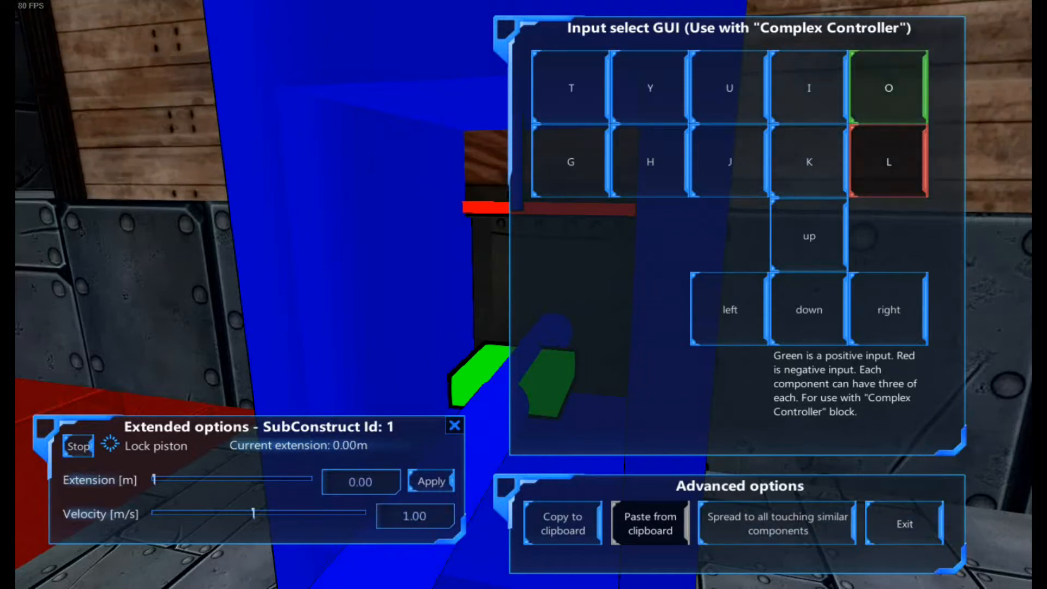
left_click(903, 523)
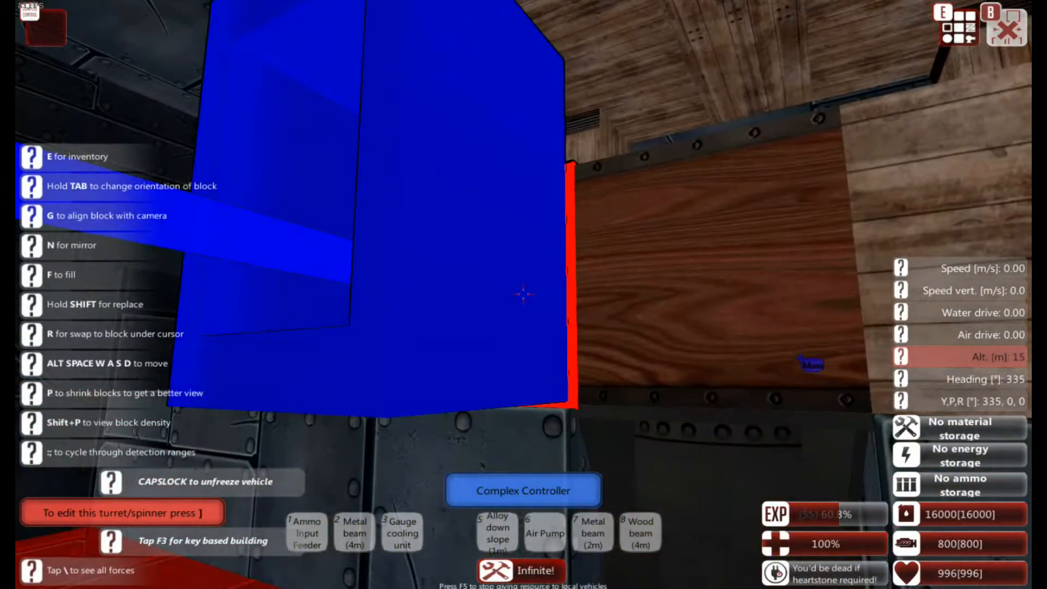